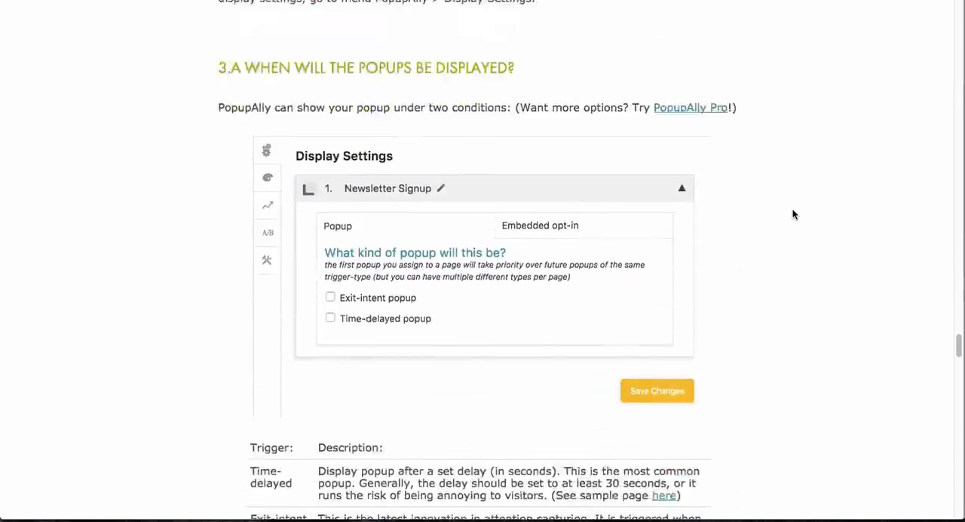
Rename Popup 7 to 'Scroll box optin' and expand its display settings.
scroll(down, 3)
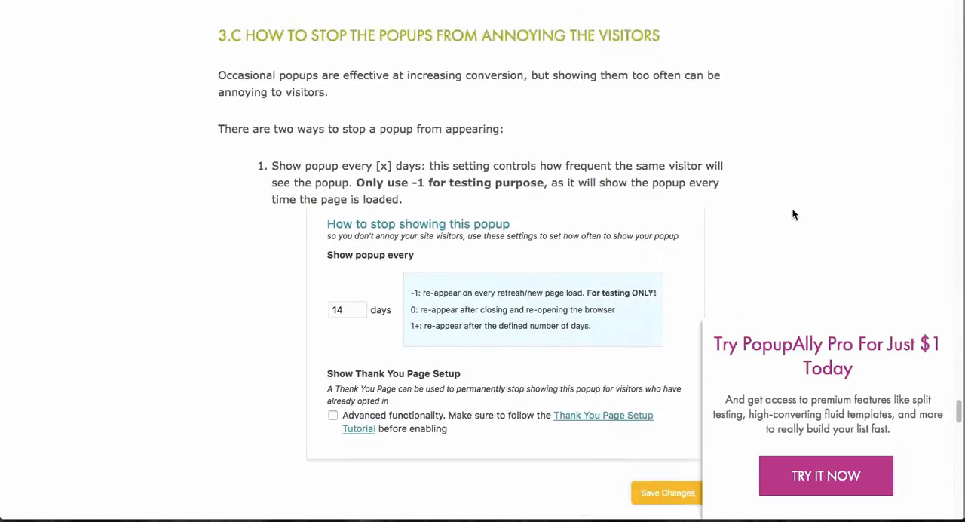
scroll(down, 3)
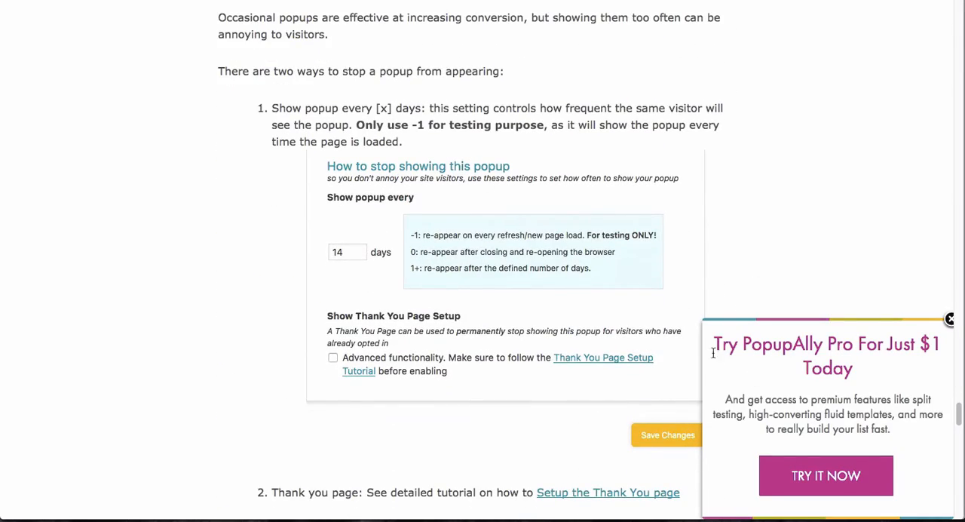
mouse_move(881, 385)
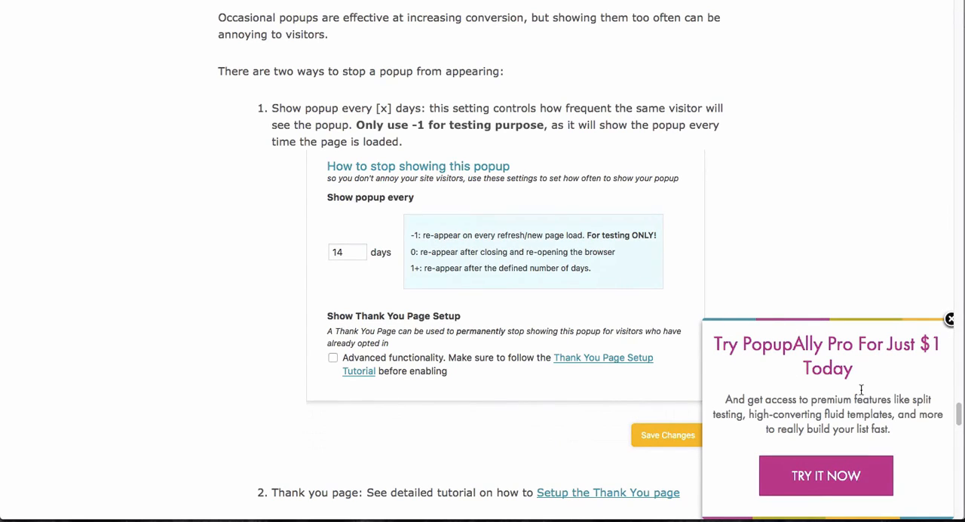
mouse_move(809, 281)
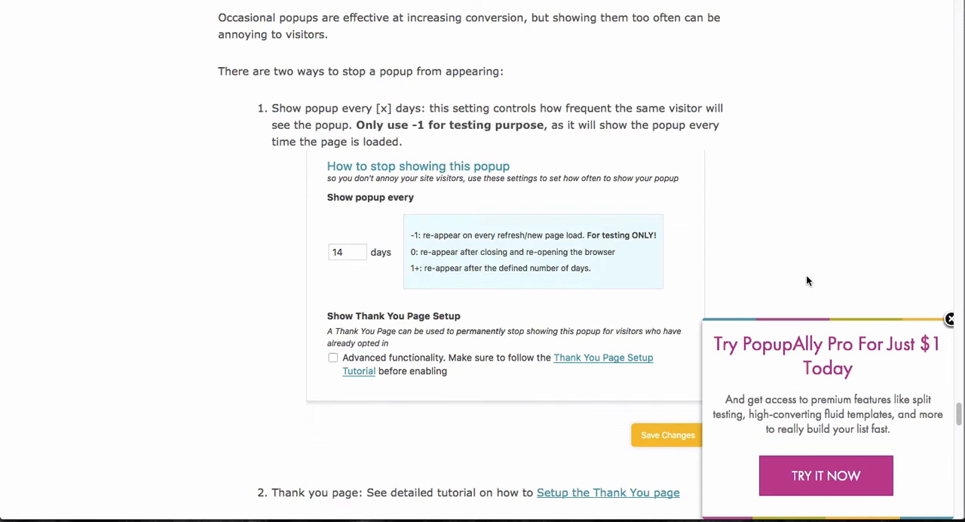
mouse_move(736, 193)
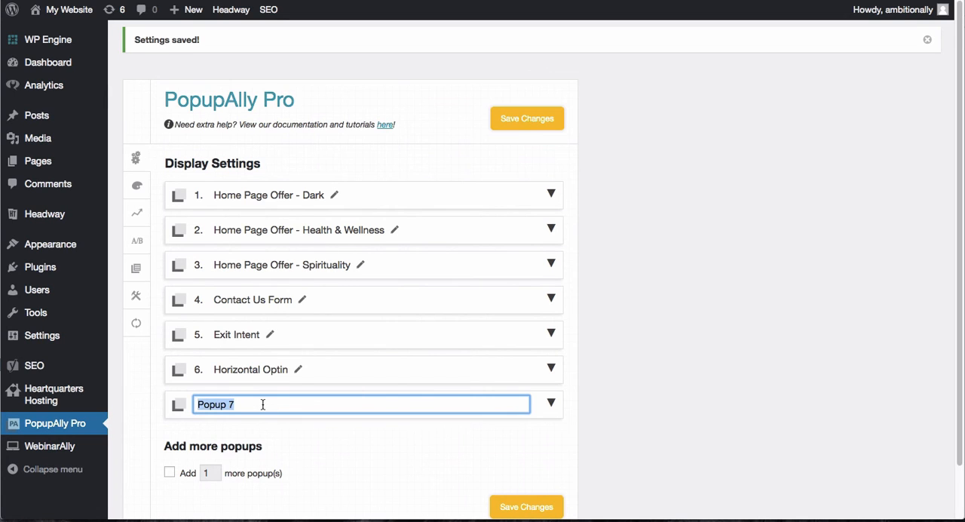
text(Scroll box optin)
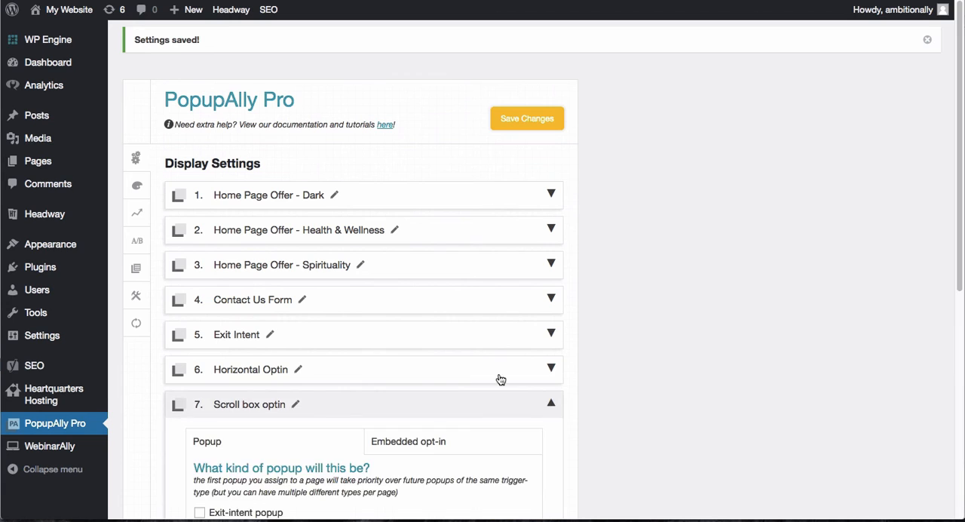
scroll(down, 3)
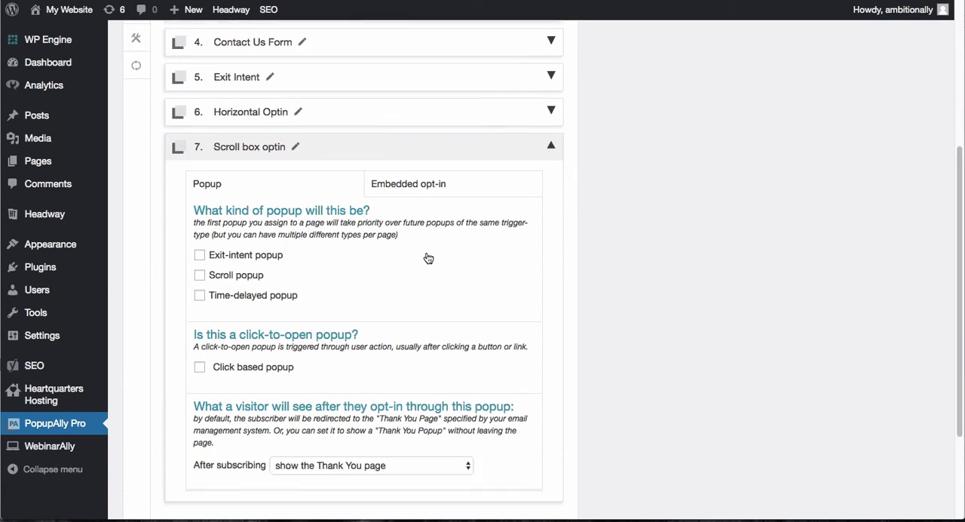
scroll(down, 3)
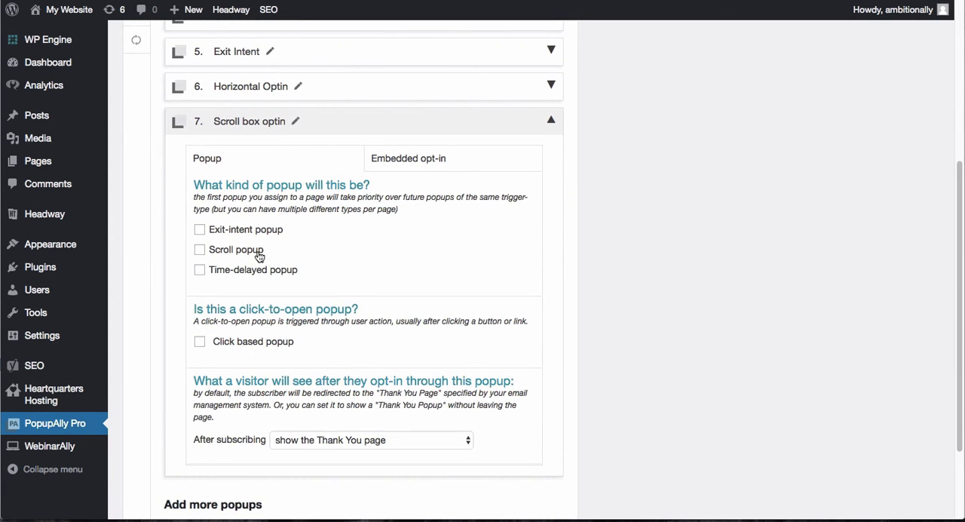
Make it a scroll popup that shows after scrolling 80% of the page.
click(199, 249)
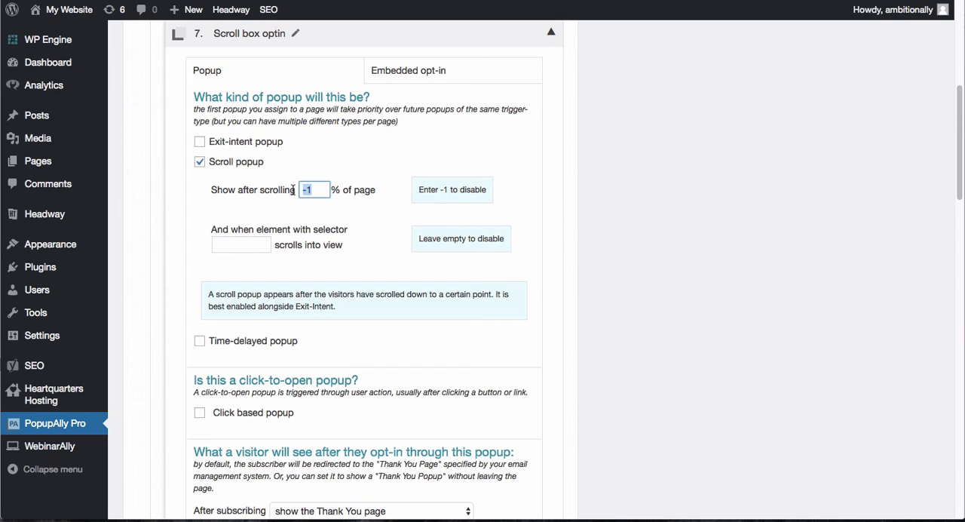
text(80)
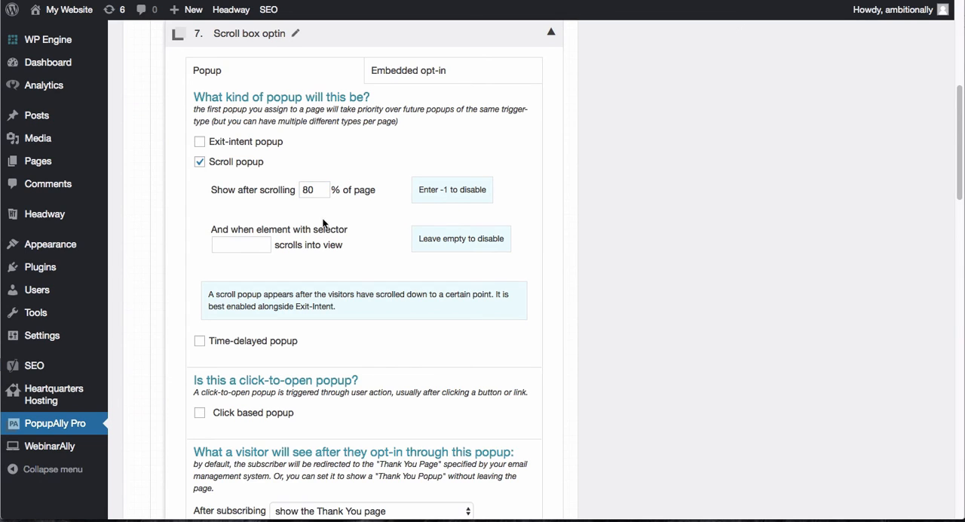
mouse_move(290, 240)
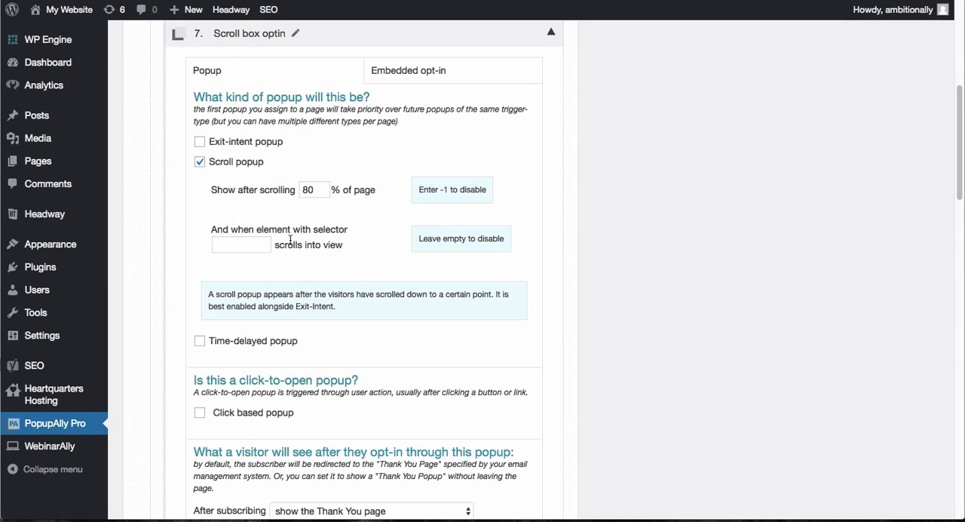
mouse_move(301, 239)
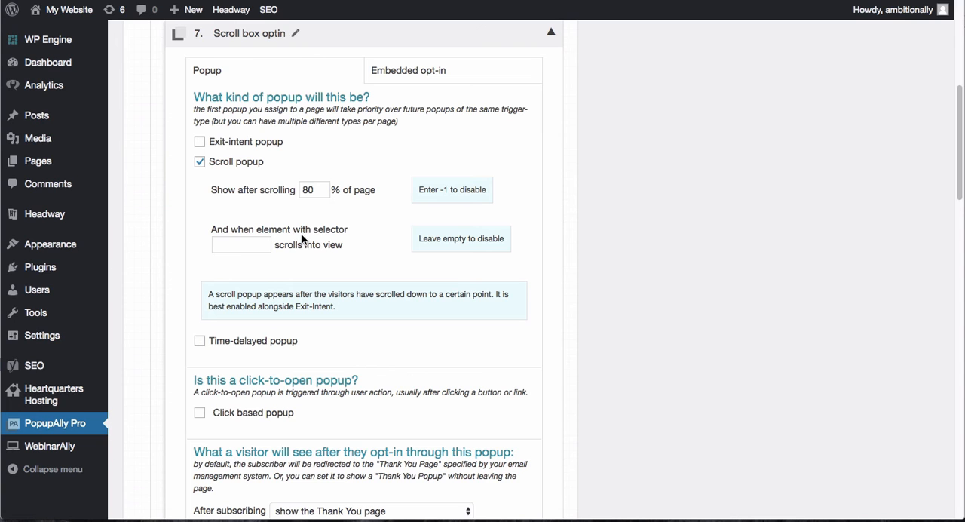
click(314, 190)
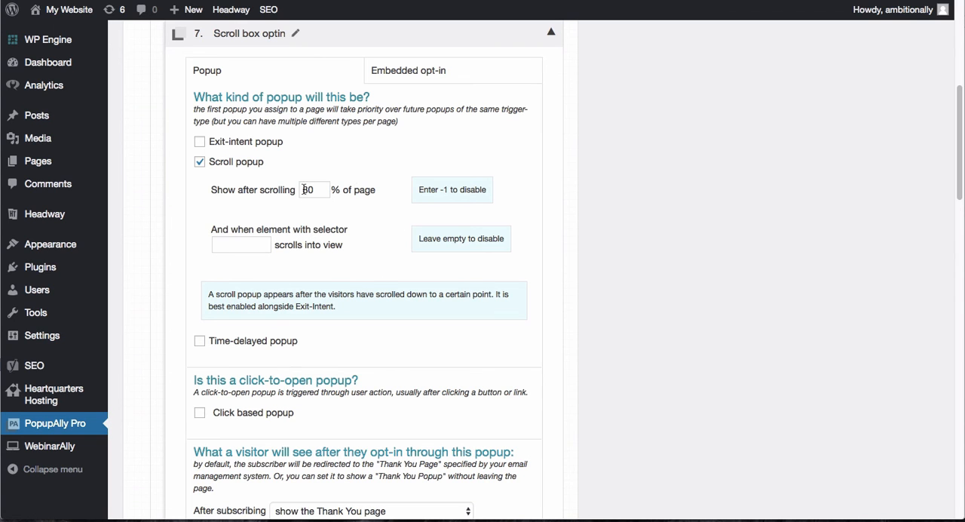
scroll(down, 3)
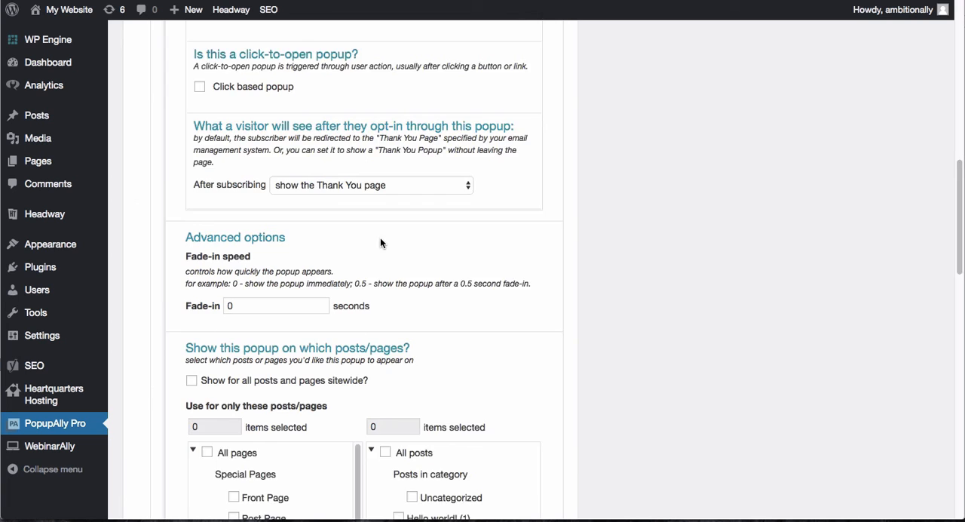
Save the display settings for the Scroll box optin popup.
click(191, 205)
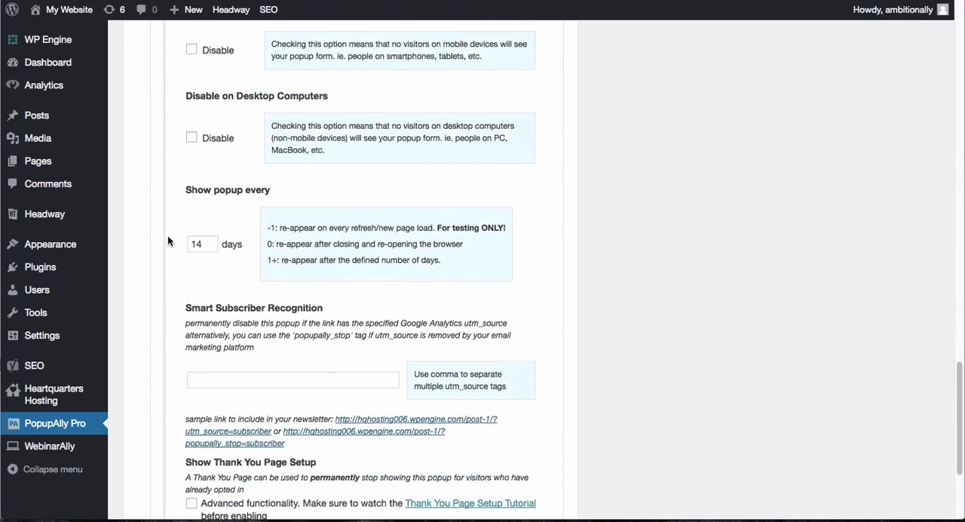
scroll(down, 3)
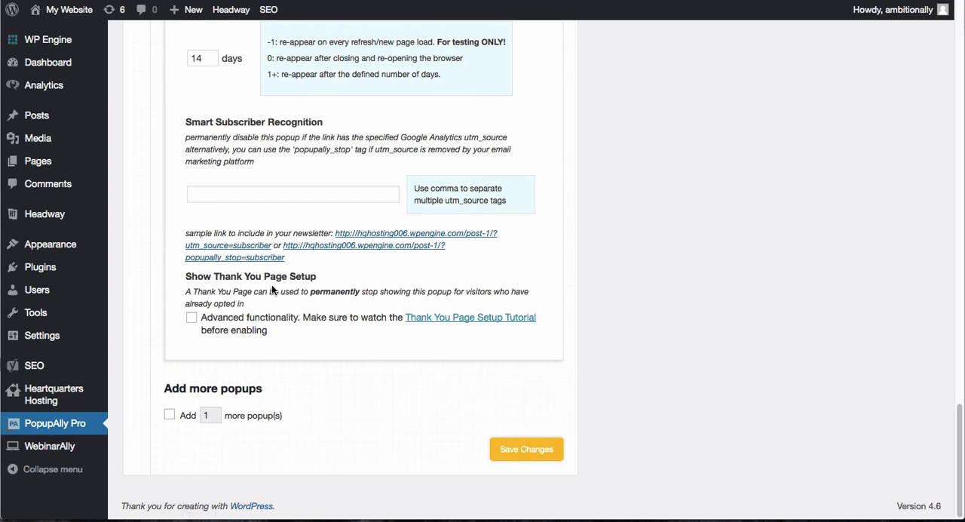
click(526, 450)
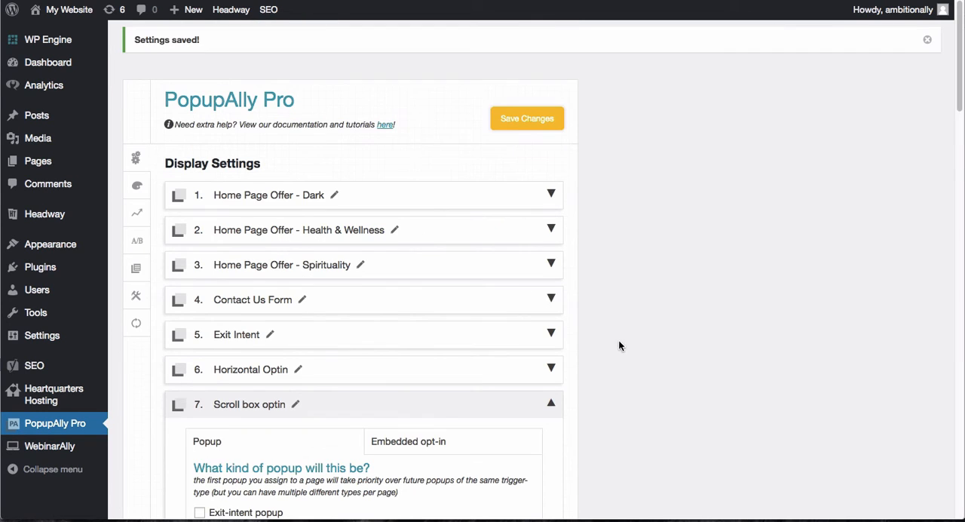
mouse_move(135, 185)
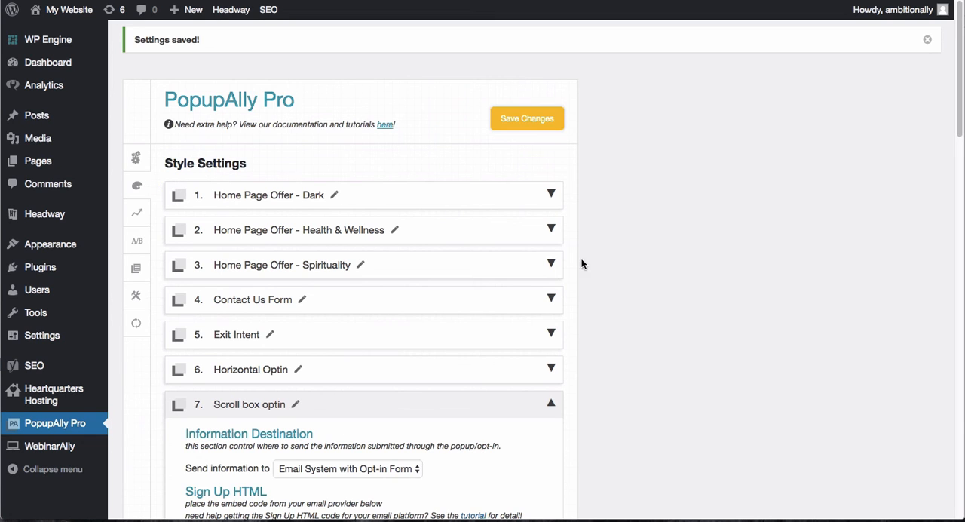
Try the Circular - Dark popup template from the template list.
scroll(down, 3)
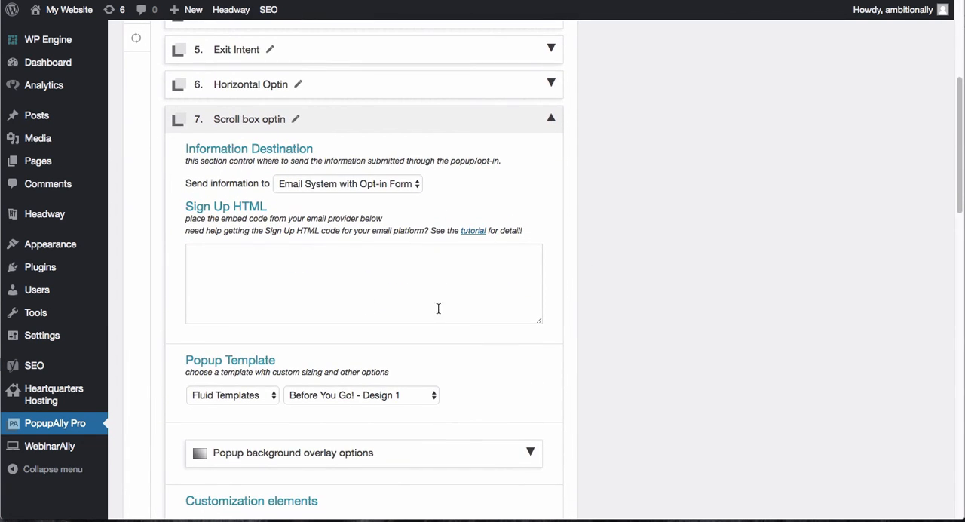
scroll(down, 3)
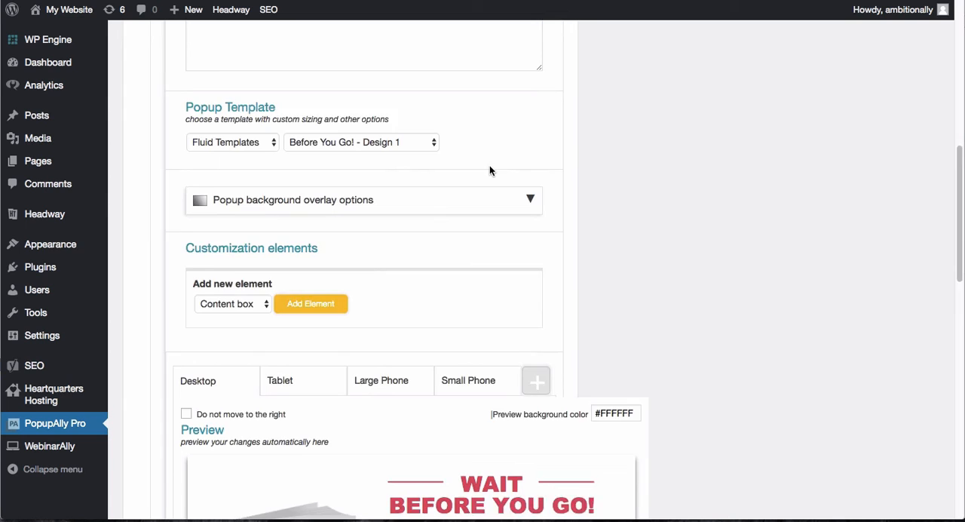
click(360, 142)
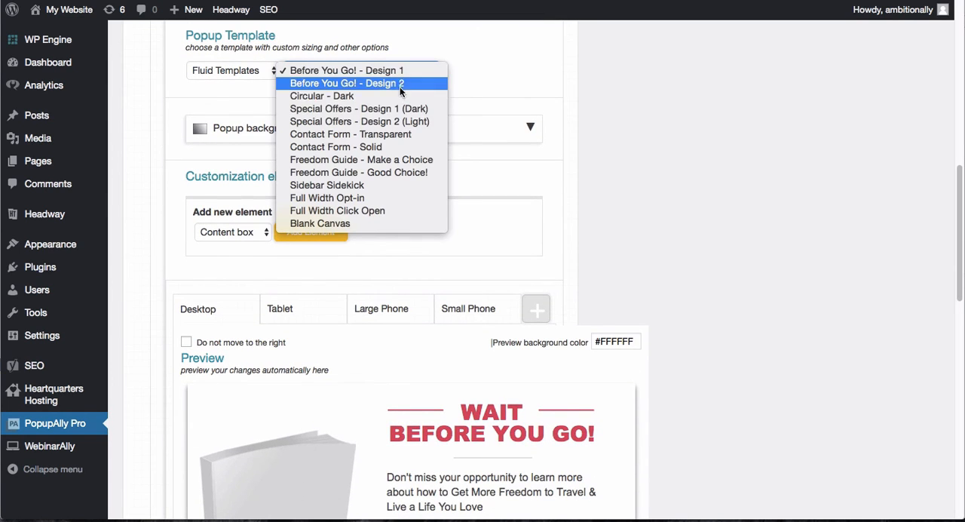
mouse_move(322, 97)
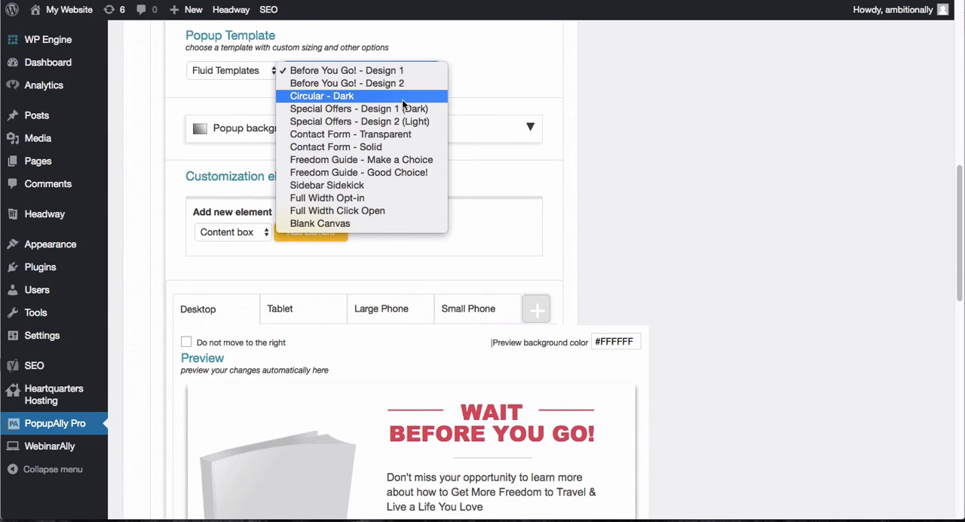
click(321, 96)
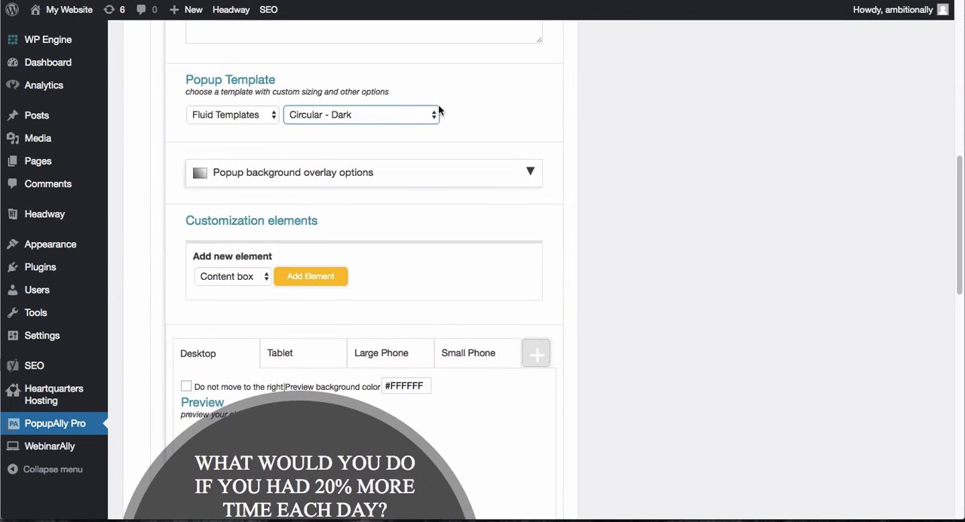
scroll(up, 3)
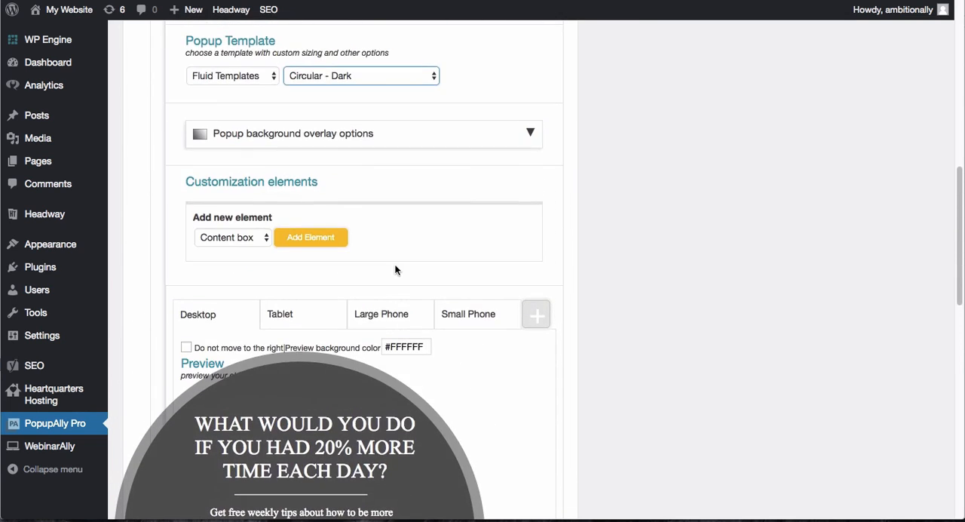
Switch the popup template to Sidebar Sidekick and review its 'secret keys' preview.
click(360, 75)
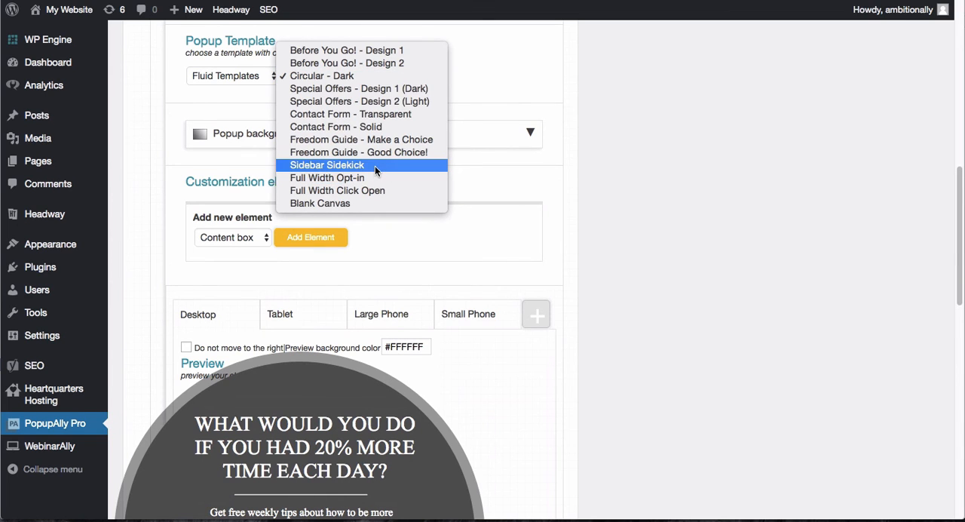
click(326, 164)
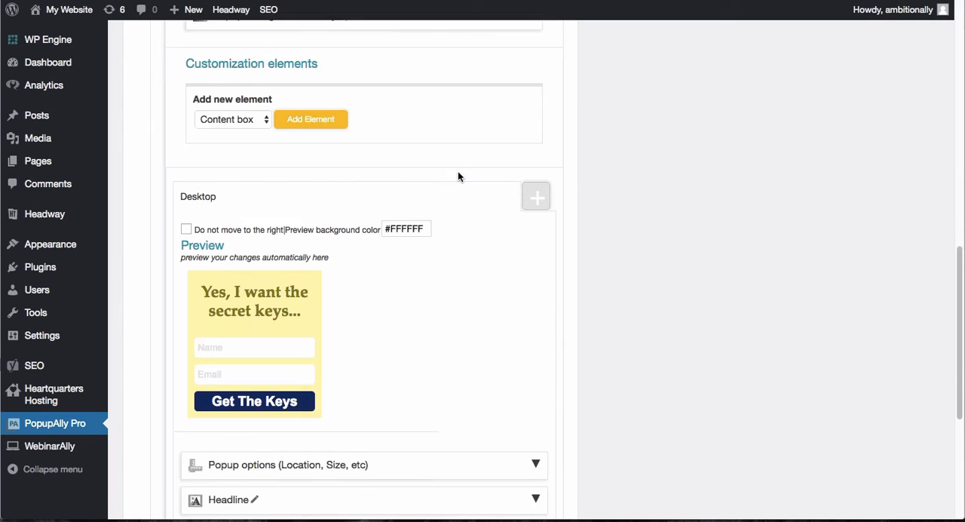
scroll(down, 3)
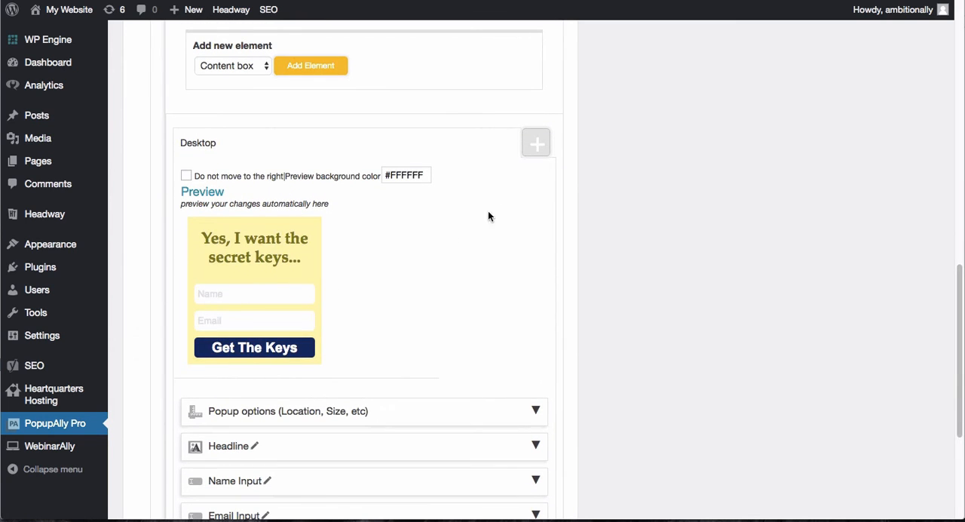
scroll(down, 3)
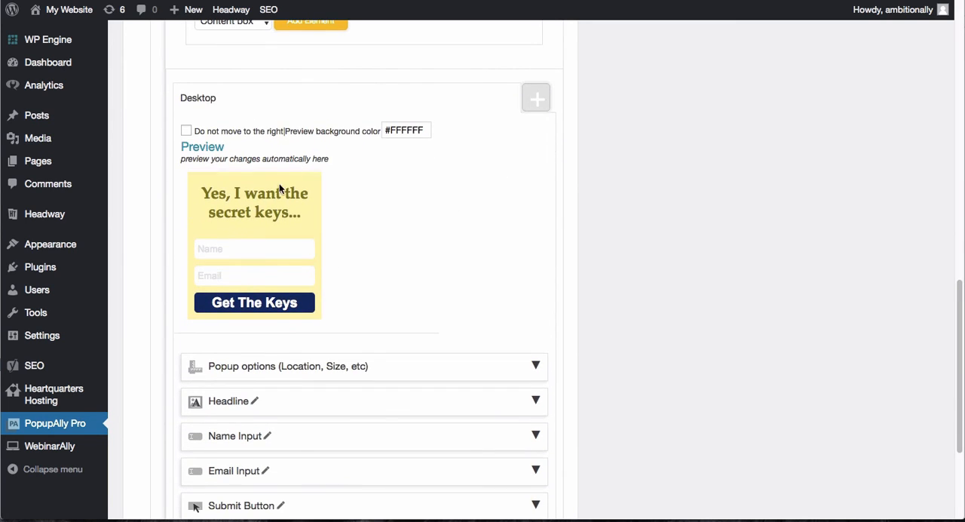
scroll(down, 3)
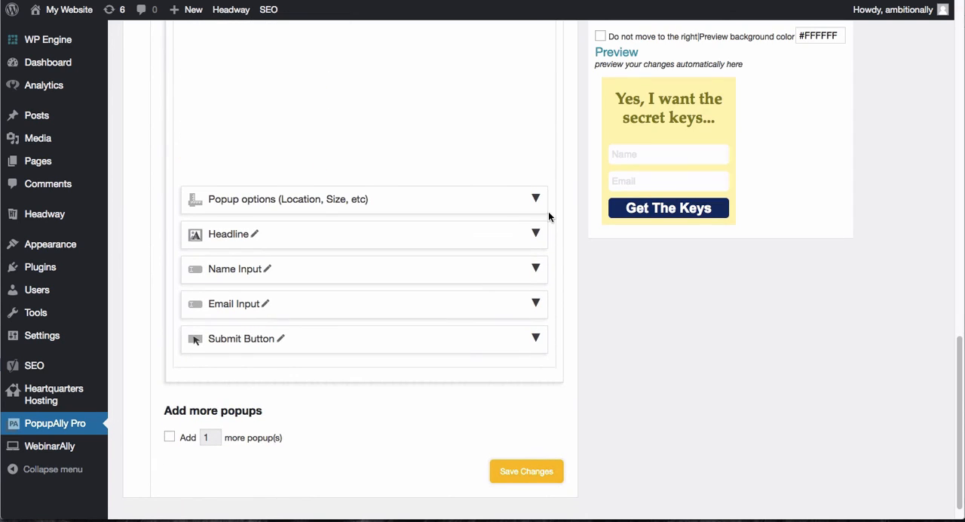
Set the popup background colour to orange #FE9A42 in the location/size/colour options.
click(362, 199)
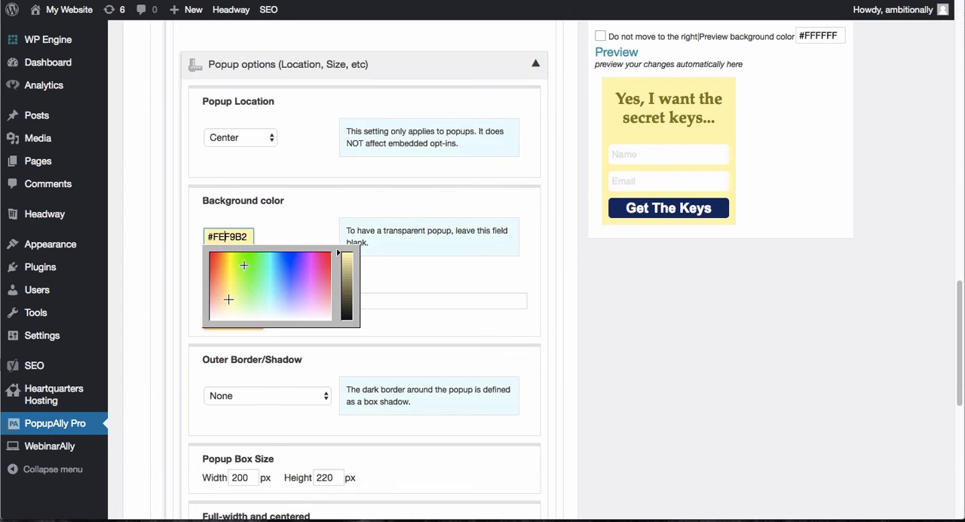
click(218, 270)
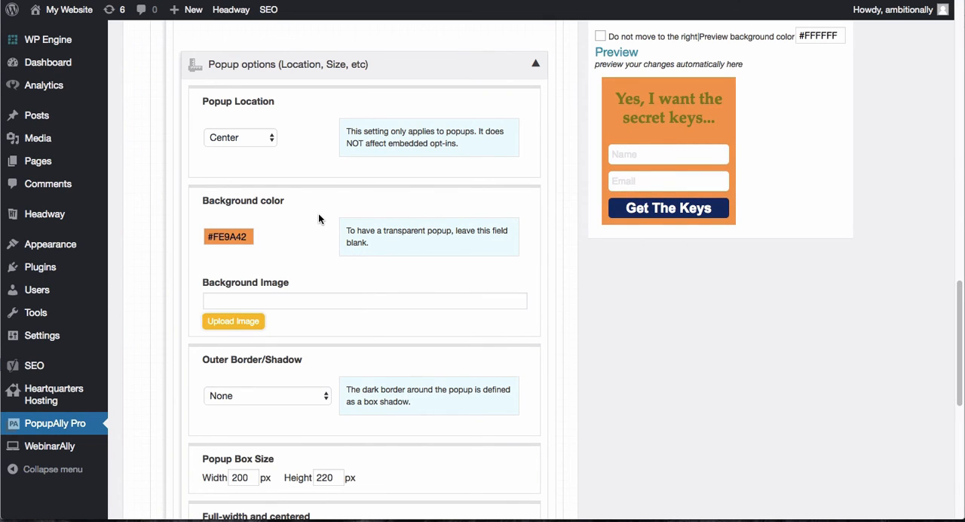
scroll(down, 3)
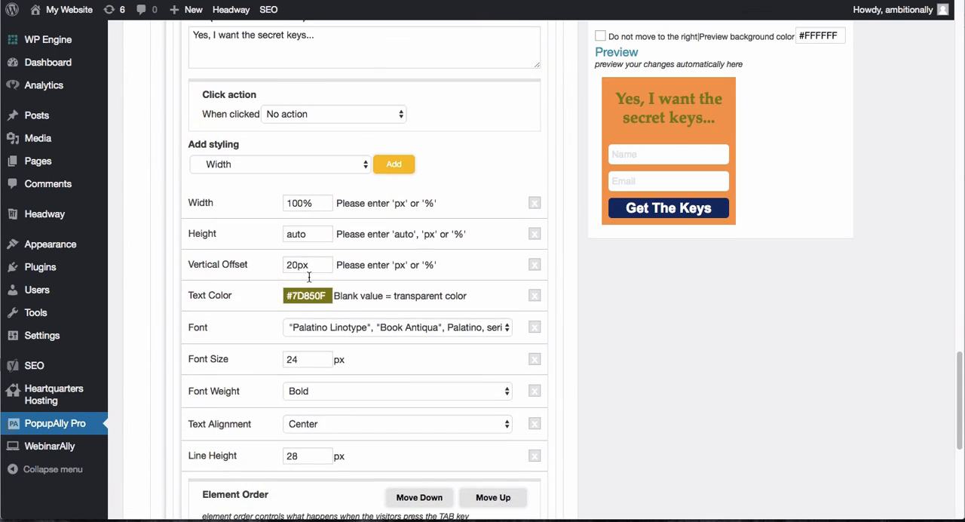
click(307, 295)
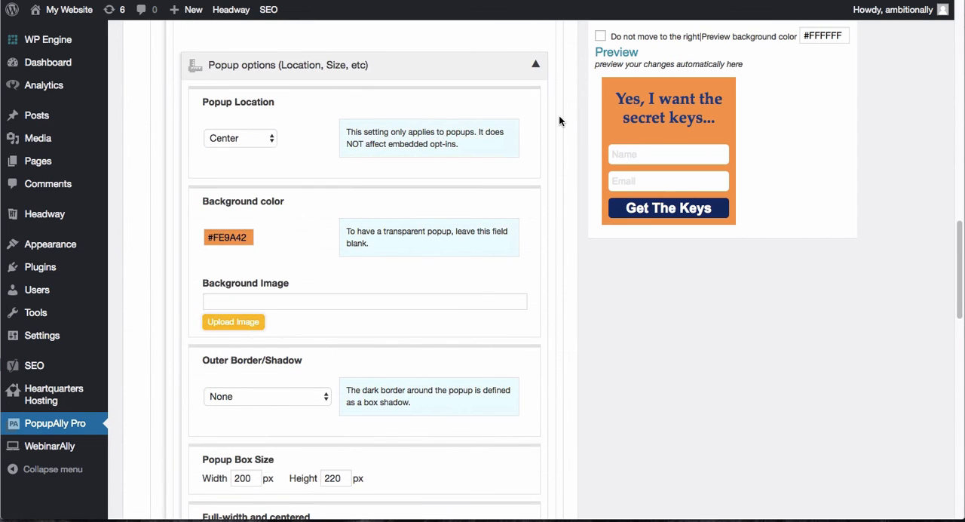
mouse_move(255, 139)
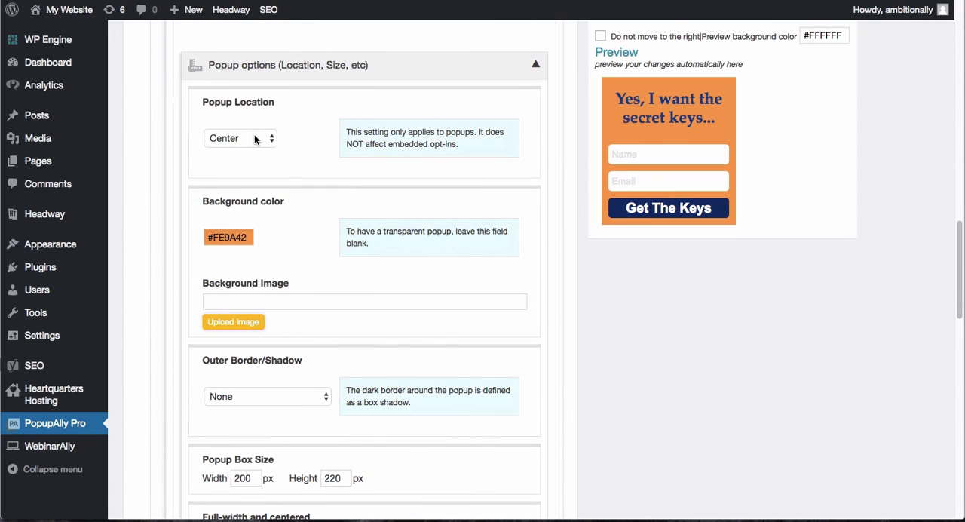
Set the popup location to Bottom Left.
click(239, 139)
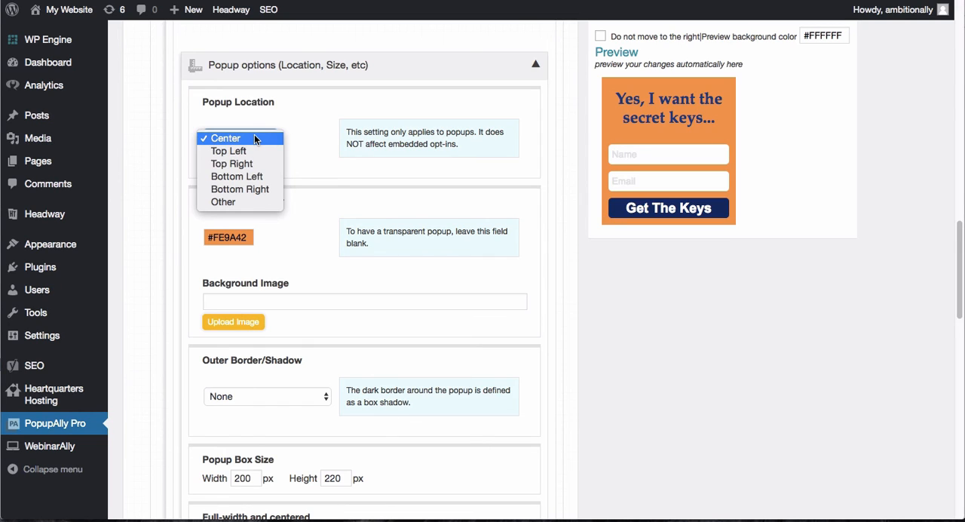
mouse_move(240, 176)
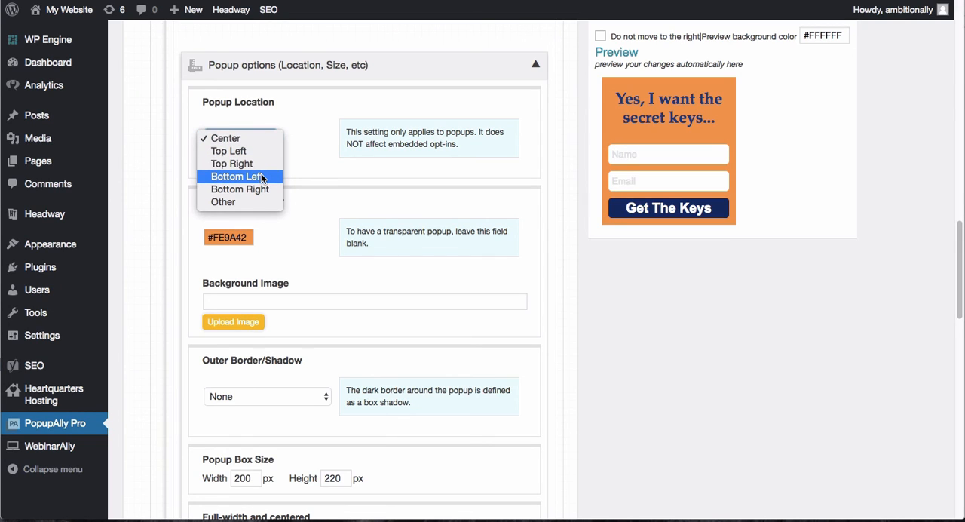
click(238, 175)
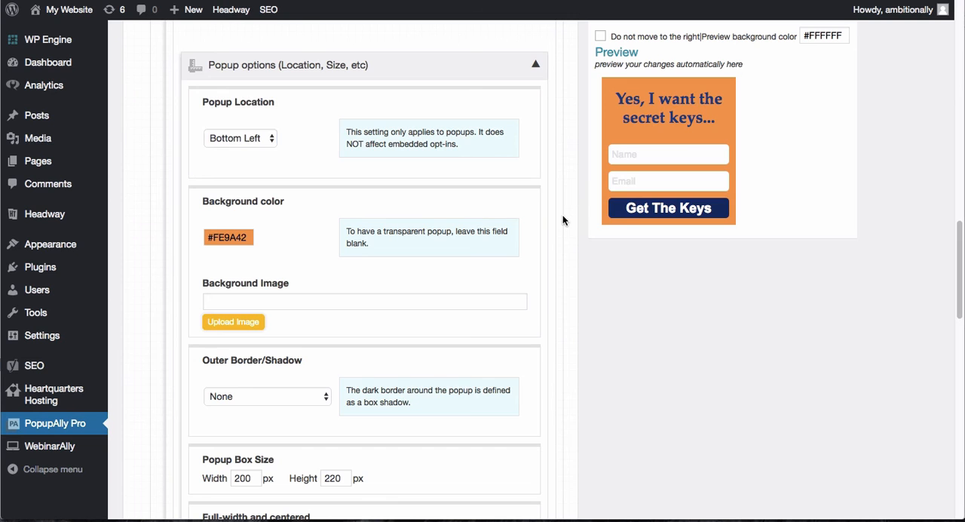
scroll(down, 3)
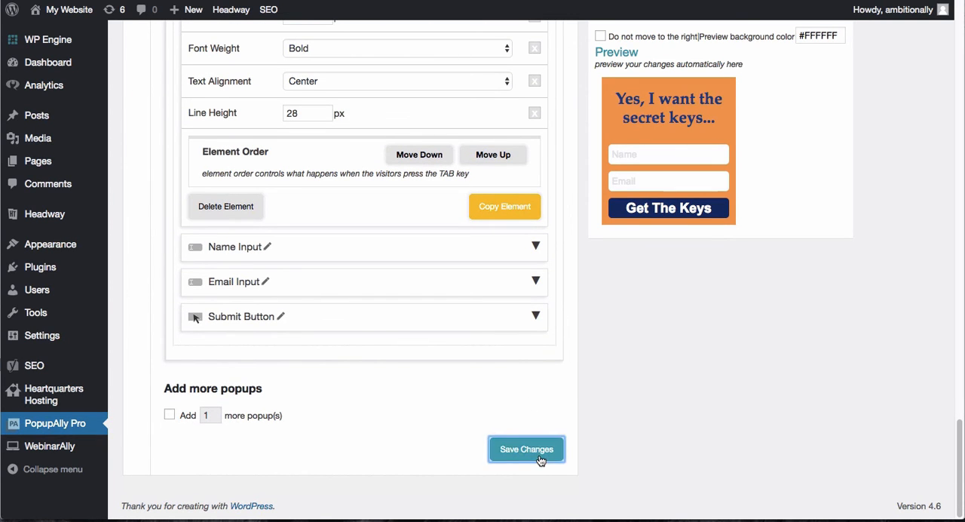
Save the popup settings and trigger the orange bottom-left popup on the live site by scrolling.
click(527, 449)
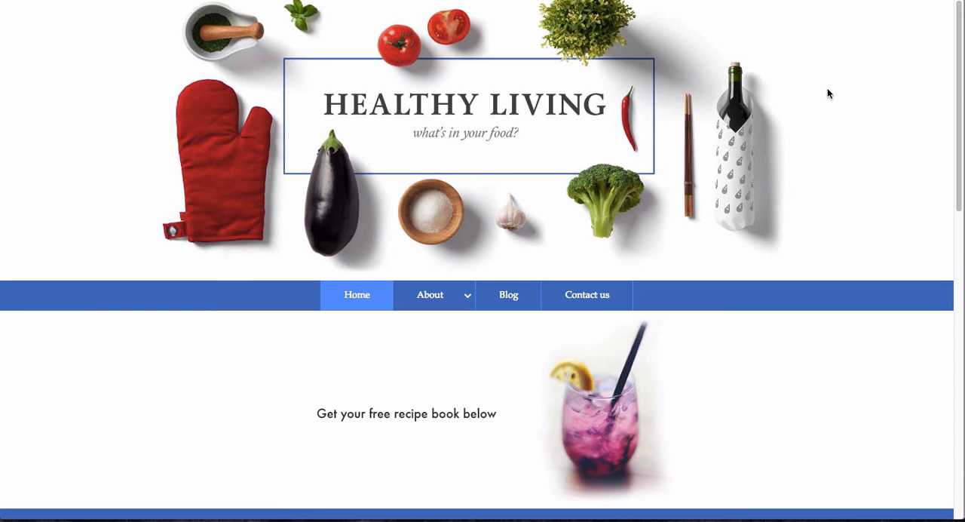
scroll(down, 3)
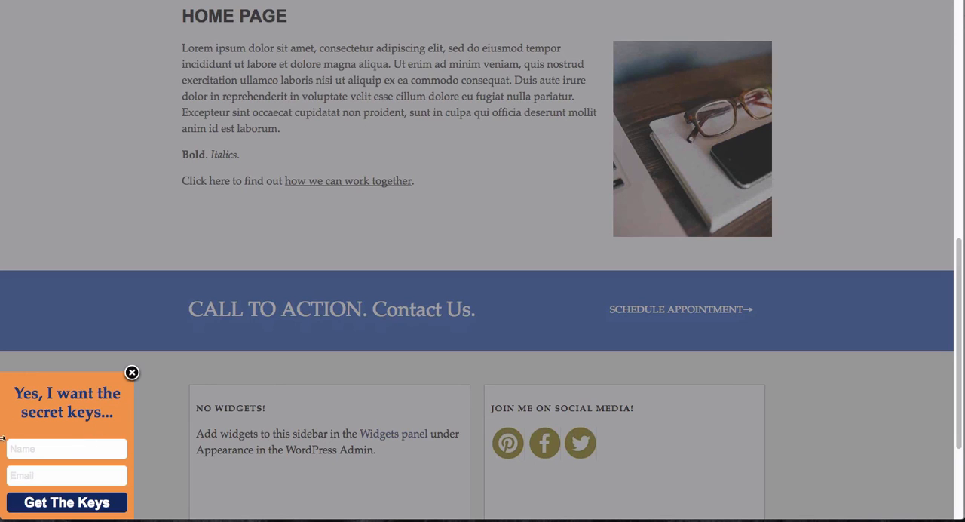
mouse_move(181, 437)
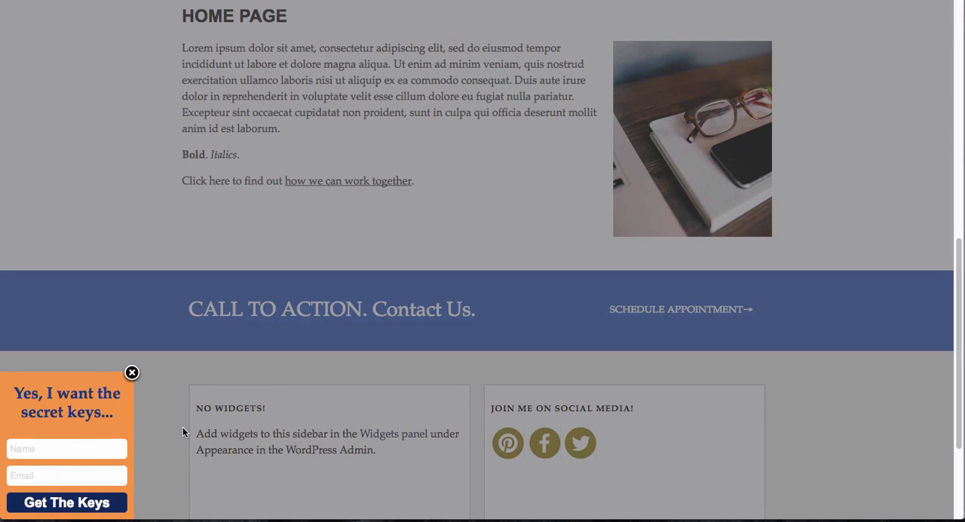
mouse_move(285, 202)
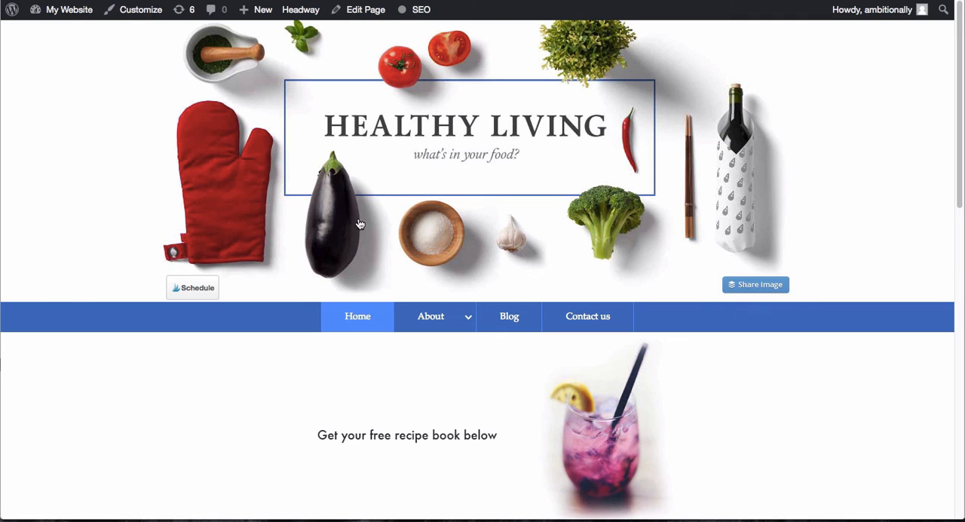
Back in the popup settings, turn off the background overlay (Do not show overlay: Yes).
click(55, 422)
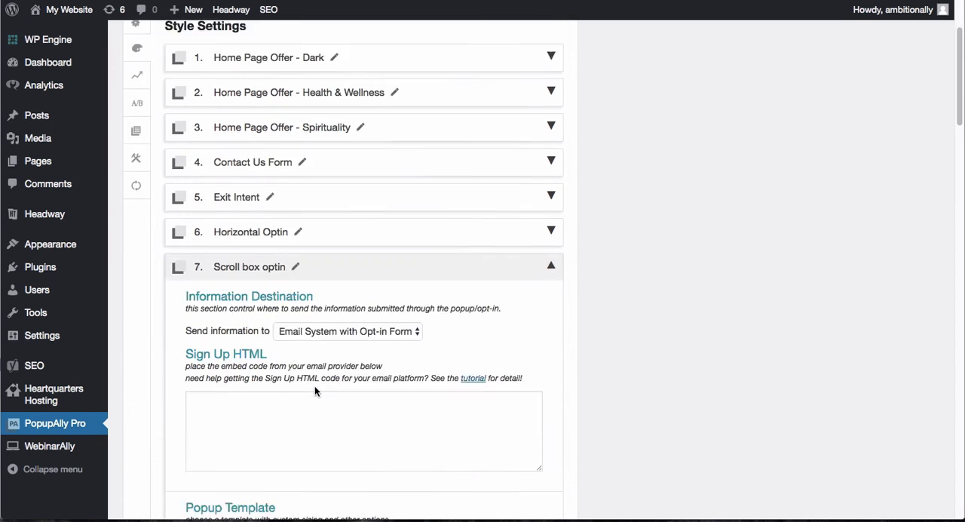
scroll(down, 3)
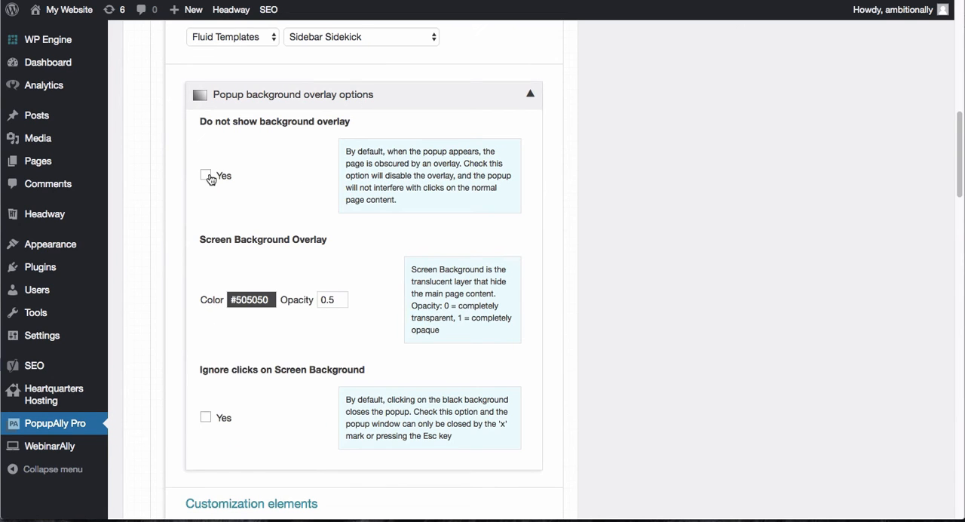
click(205, 175)
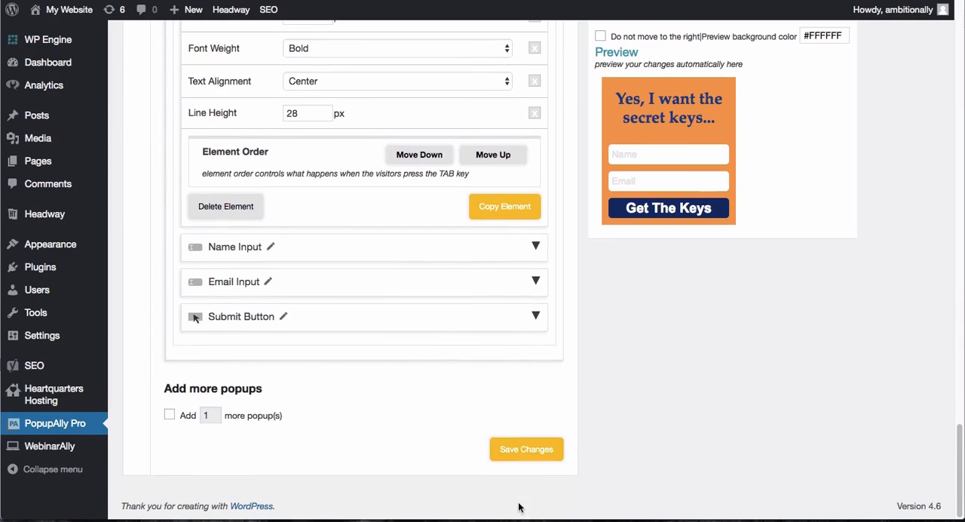
Save the overlay change and confirm the popup appears on the live site without dimming the page.
click(527, 450)
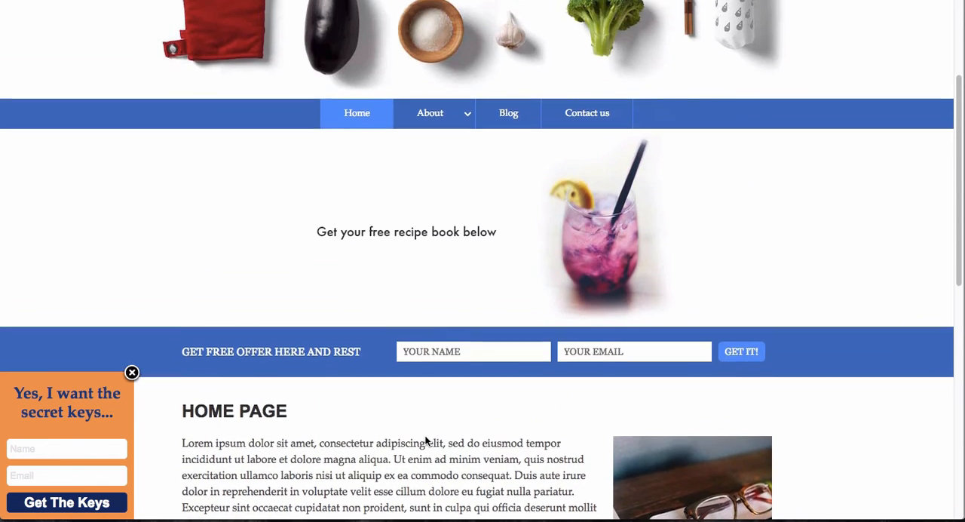
scroll(down, 3)
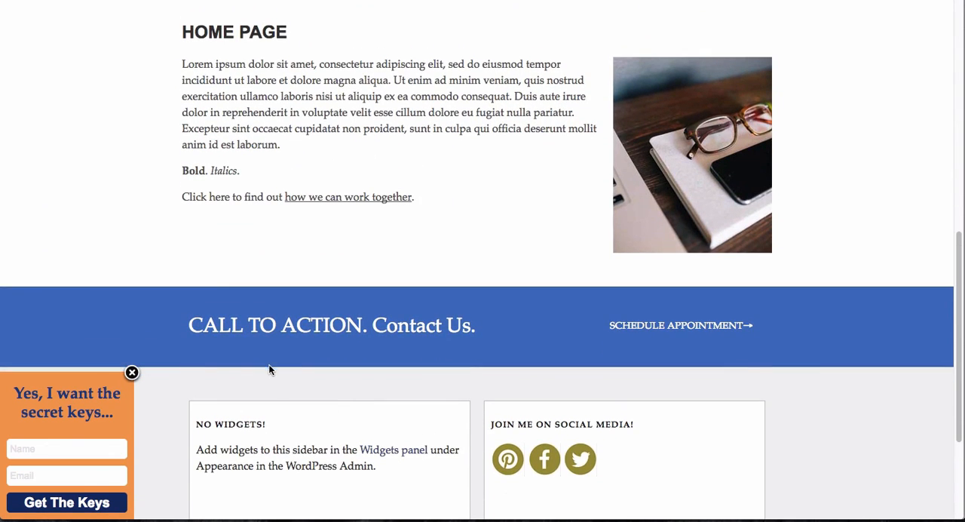
mouse_move(199, 415)
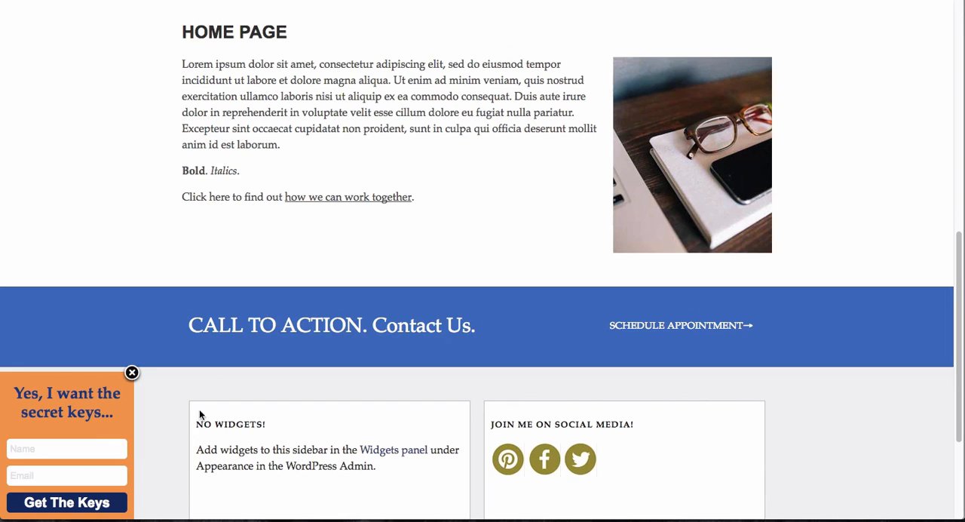
mouse_move(205, 322)
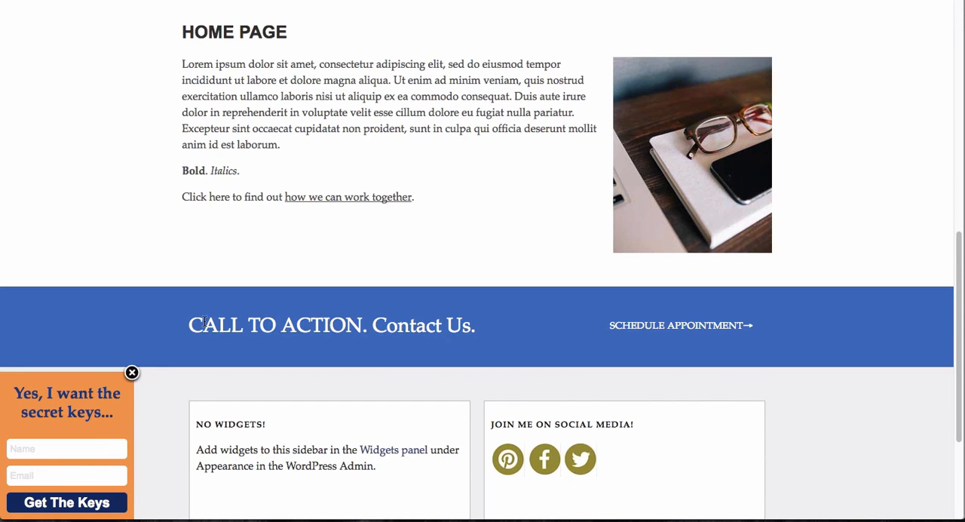